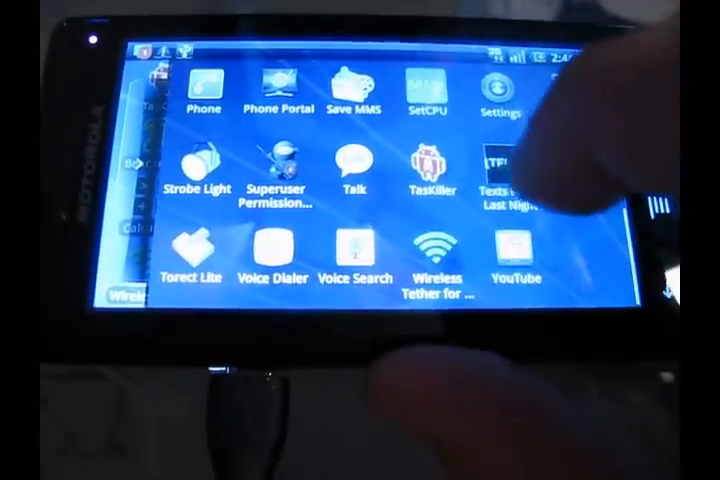
Step: Launch Wireless Tether for Root Users from the app drawer, bringing up its donation prompt
left_click(436, 250)
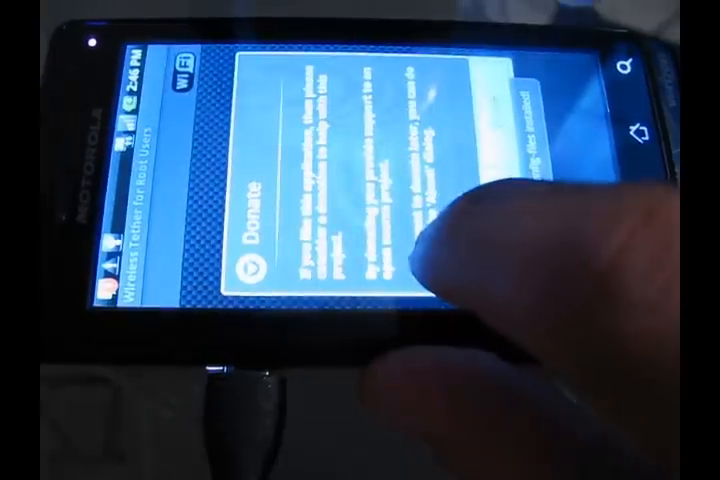